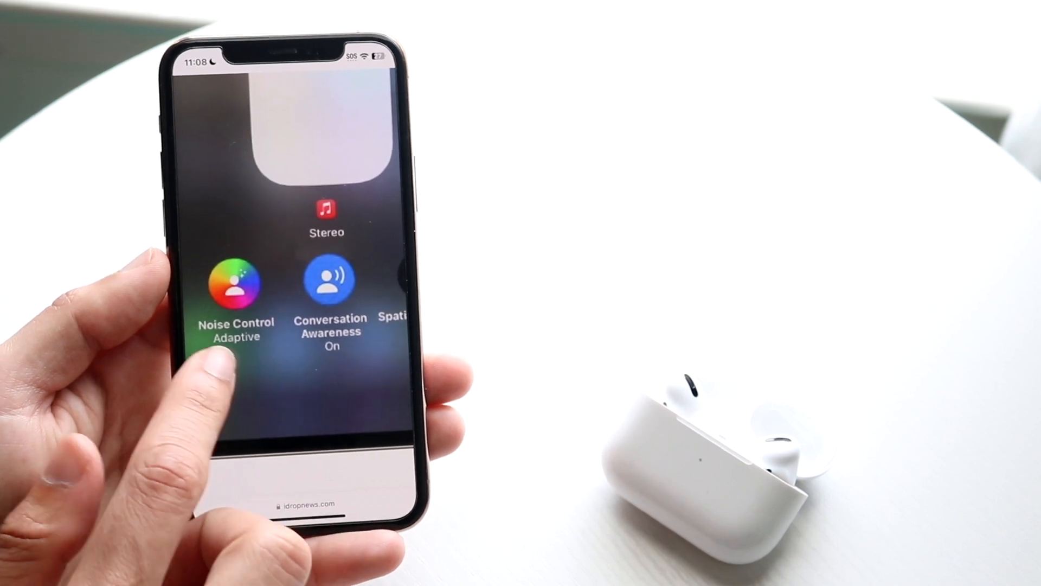
scroll("left", 3)
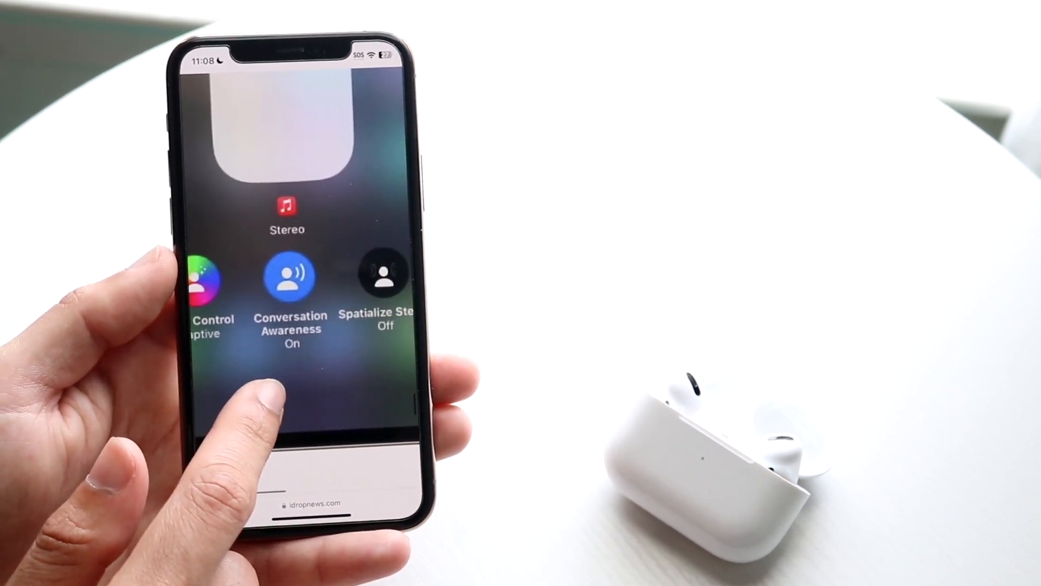